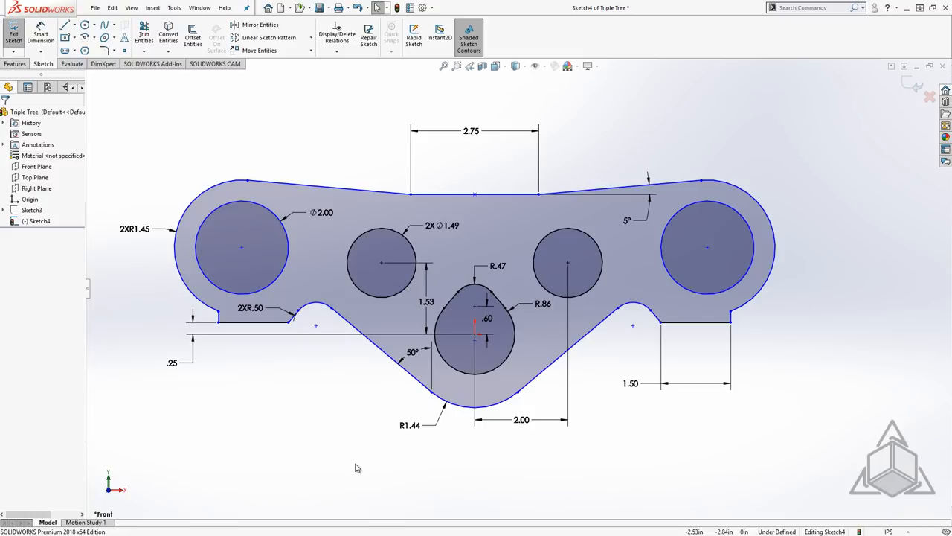
Open the Customize dialog from the CommandManager over the Triple Tree sketch.
click(175, 8)
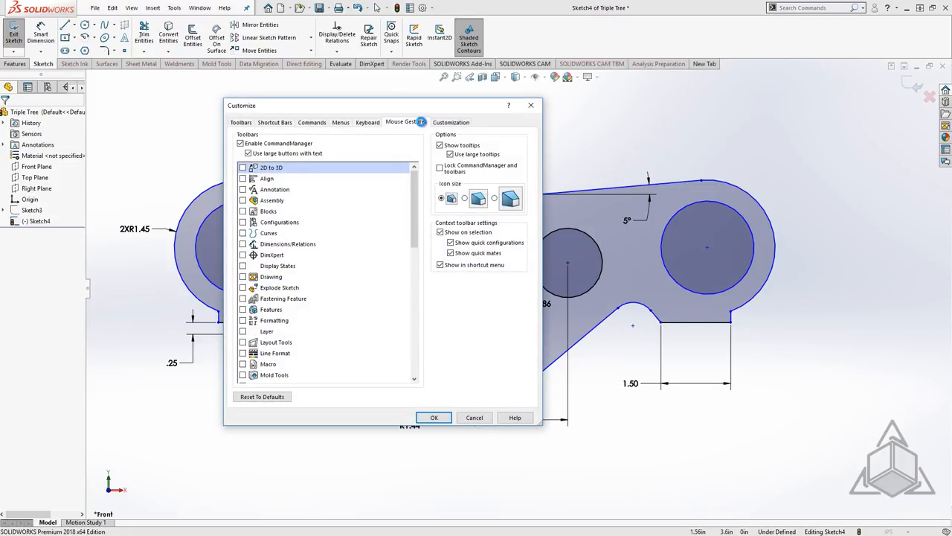
Enable mouse gestures and set every gesture guide to 12 gesture slots.
click(404, 122)
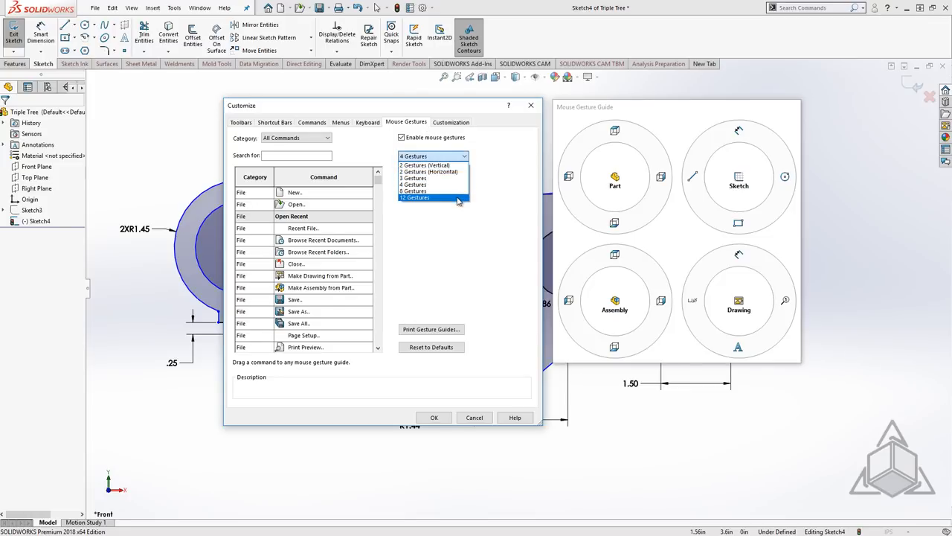
click(426, 196)
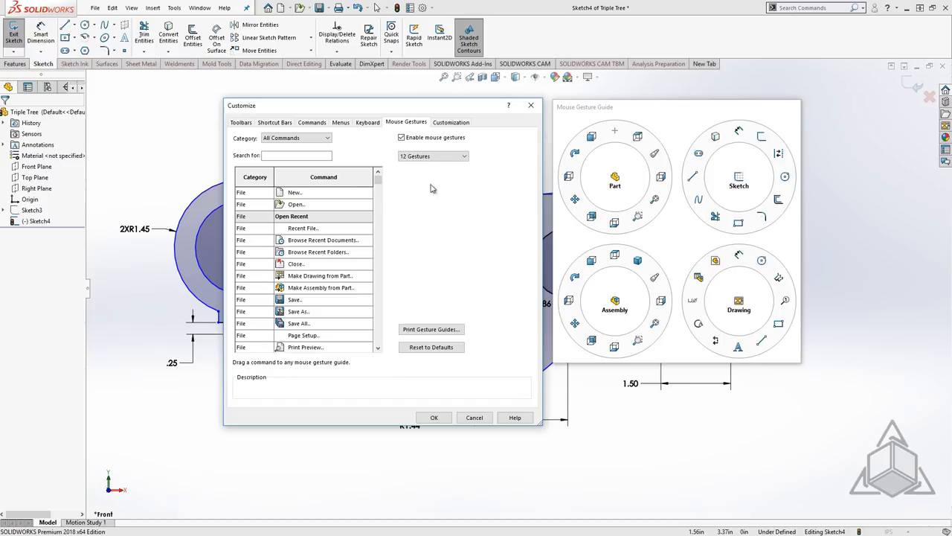
Search the gesture command list for 'measure' to locate the Measure command.
text(measure)
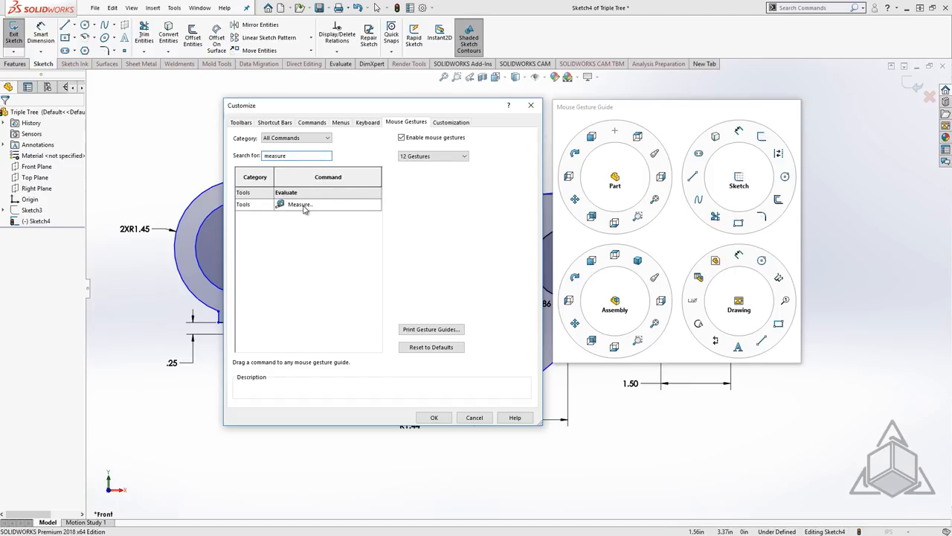
mouse_move(615, 133)
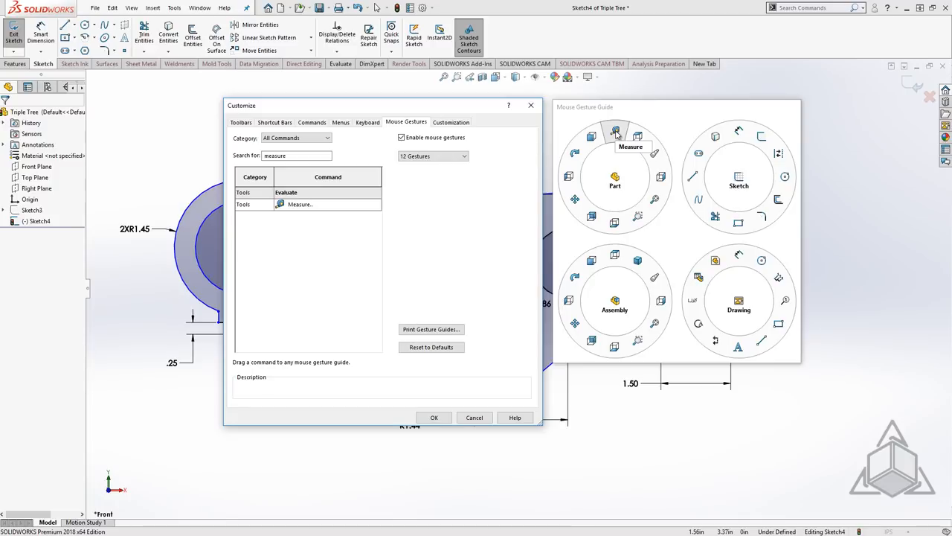
mouse_move(616, 261)
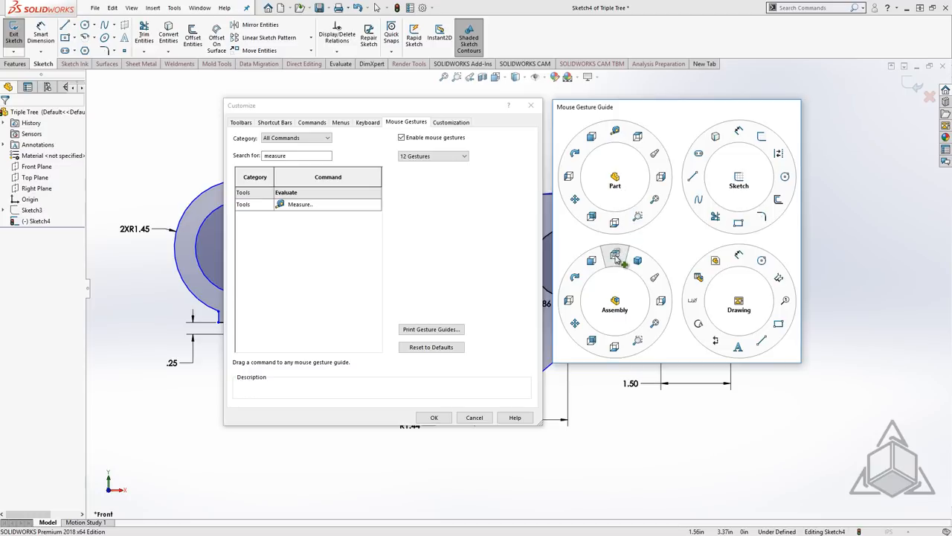
mouse_move(616, 284)
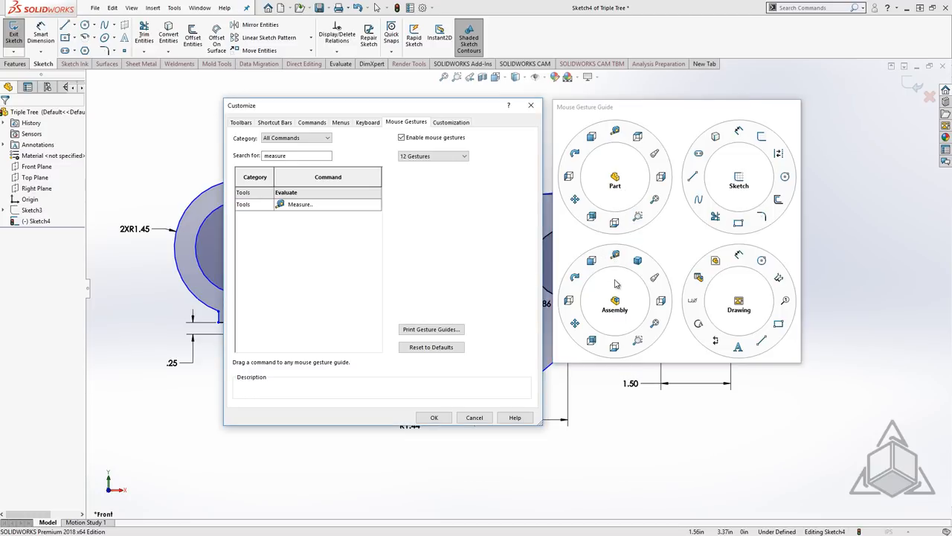
mouse_move(576, 302)
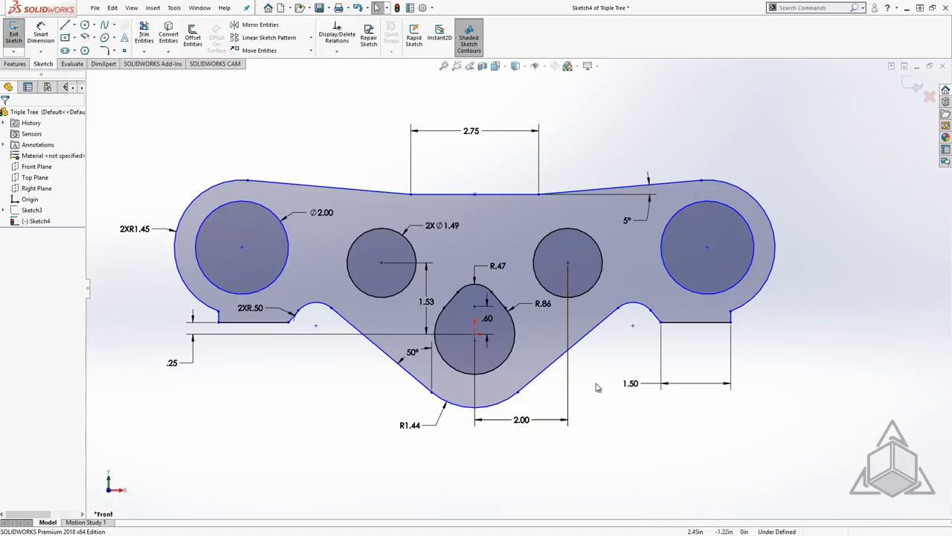
Reopen Customize on Mouse Gestures and search 'fully' to find Fully Define Sketch.
right_click(597, 387)
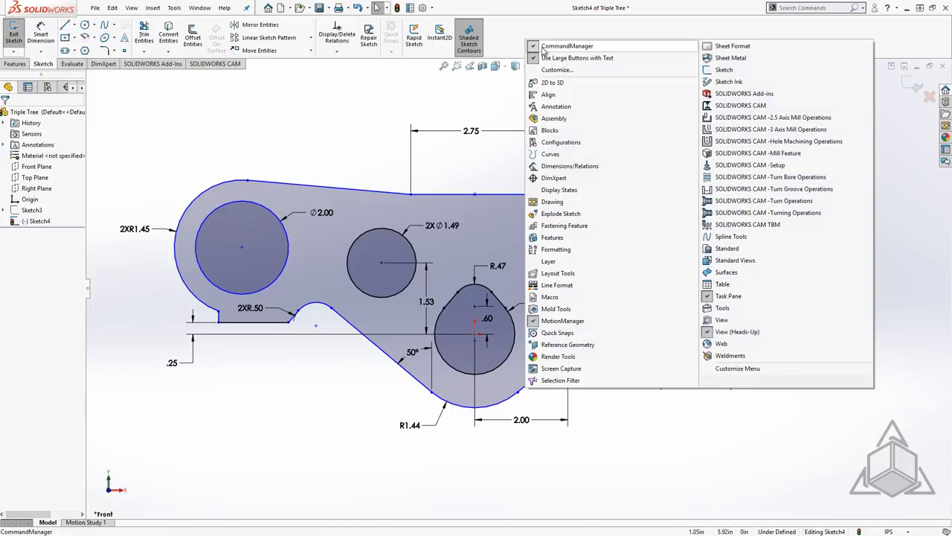
click(550, 70)
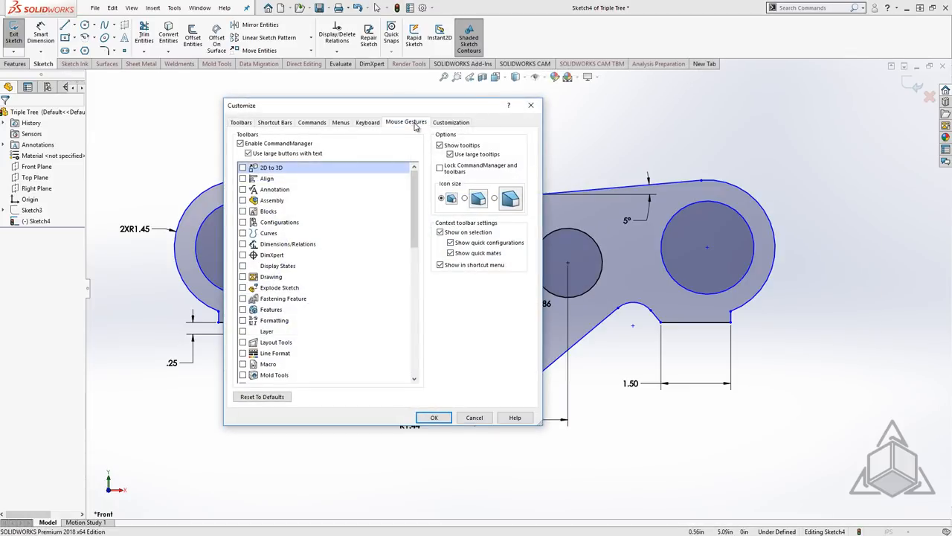
click(406, 122)
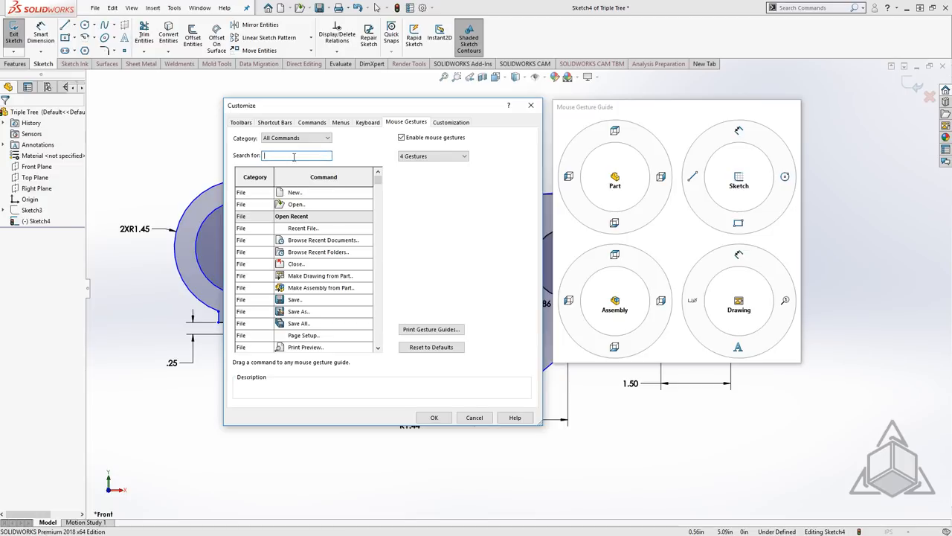
text(fully)
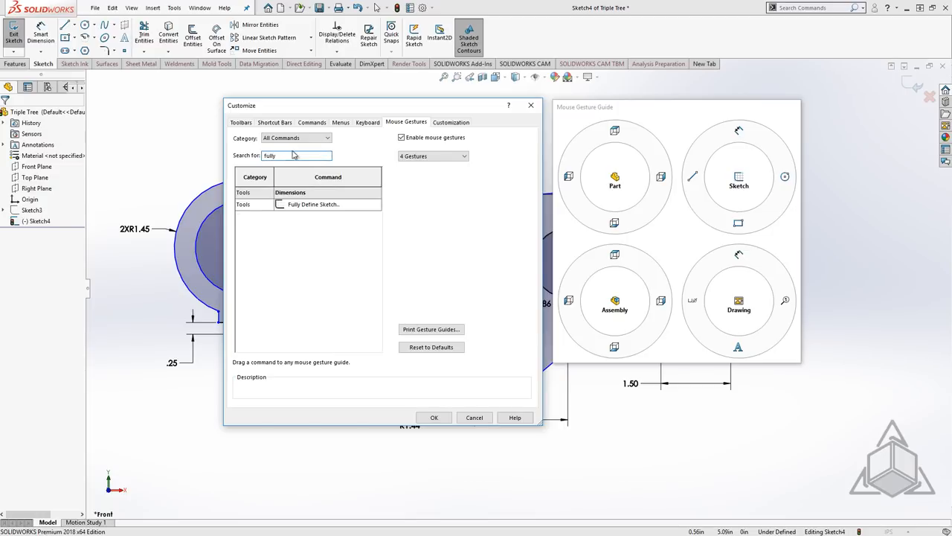